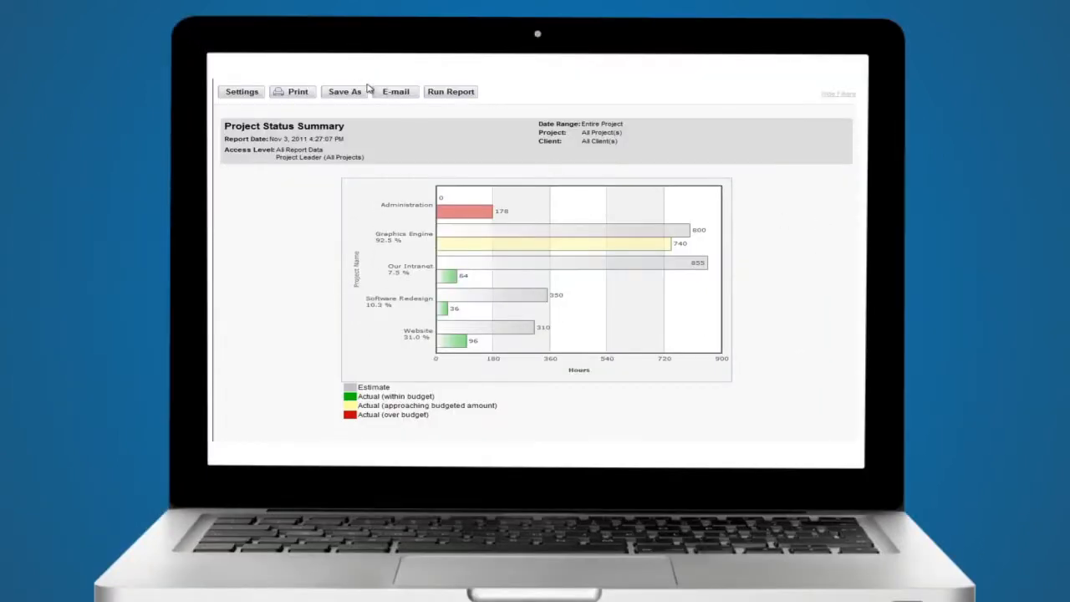
Begin the email for this report, writing the message "Here's the latest stat" to the internal address.
left_click(395, 90)
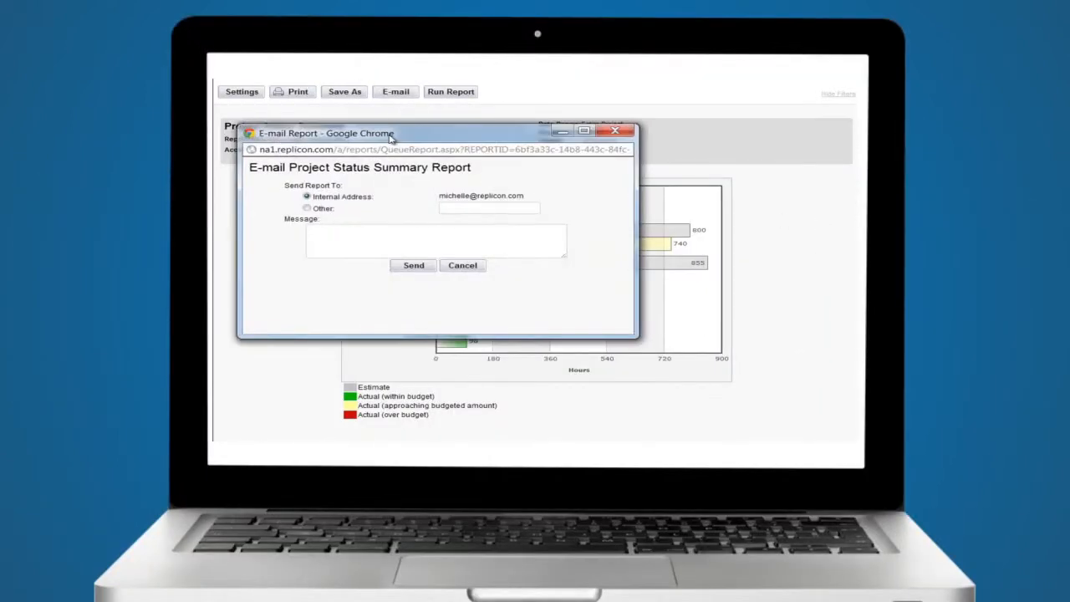
type("Here's")
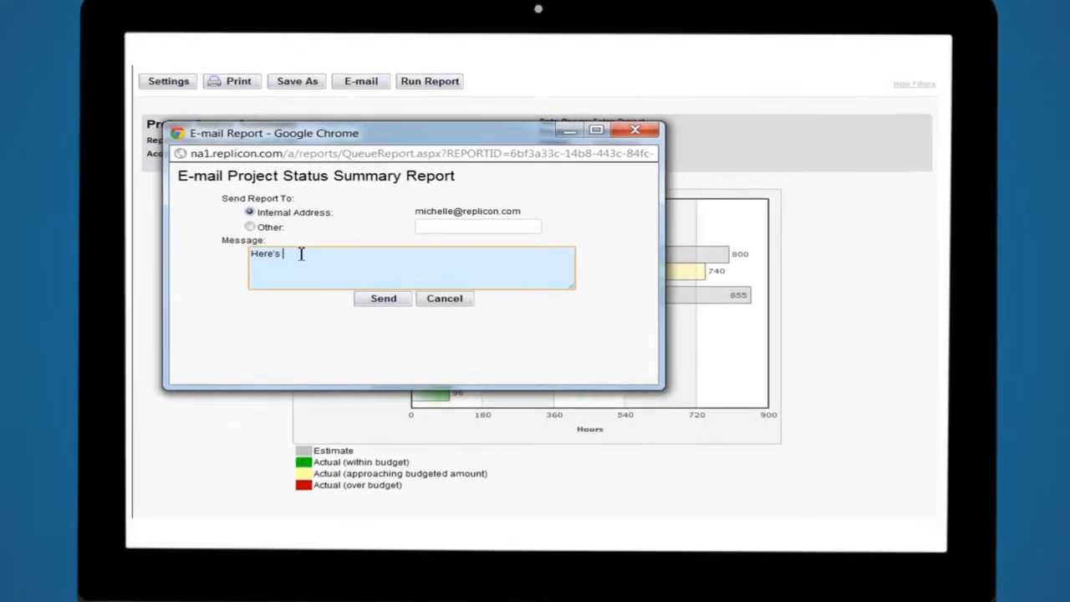
type("the latest stat")
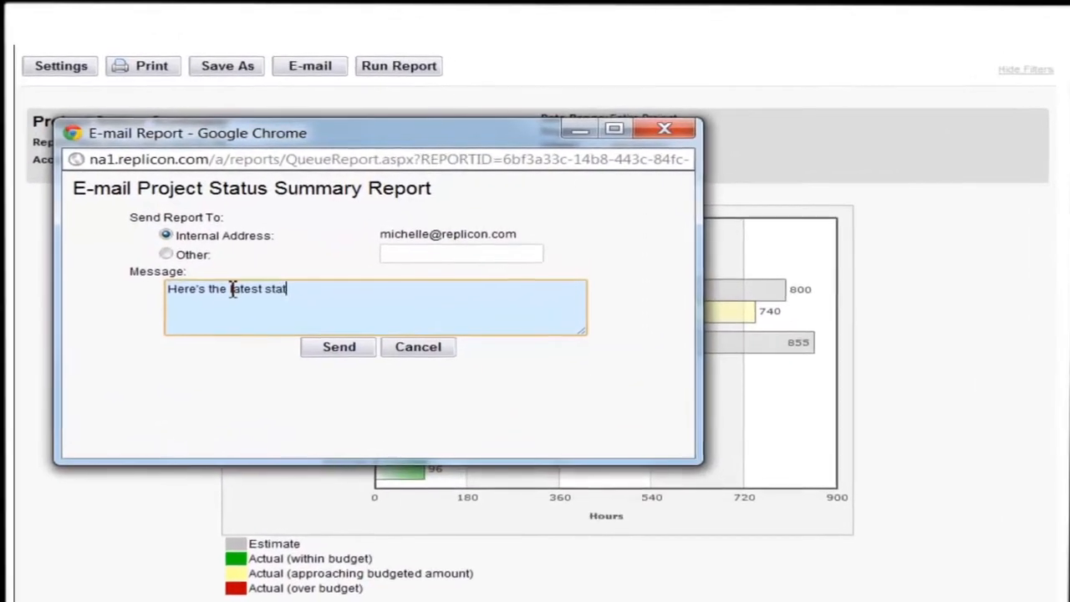